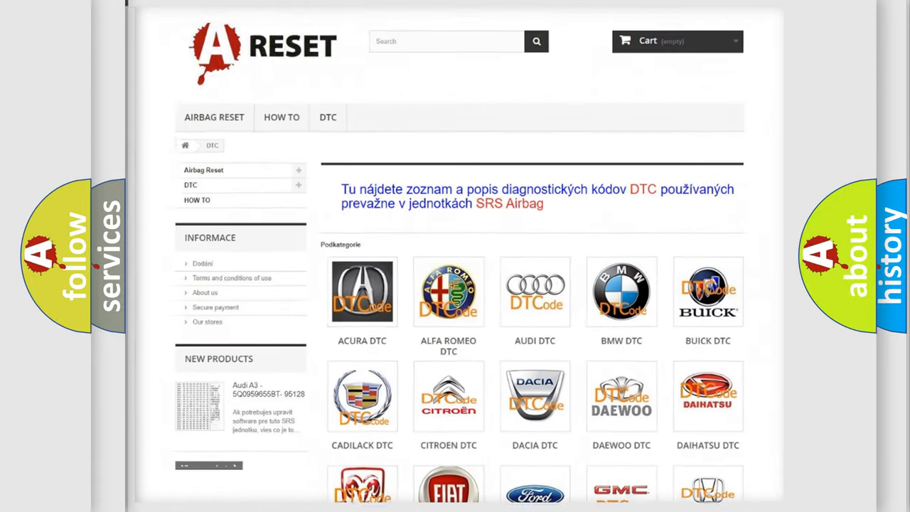
scroll("down", 3)
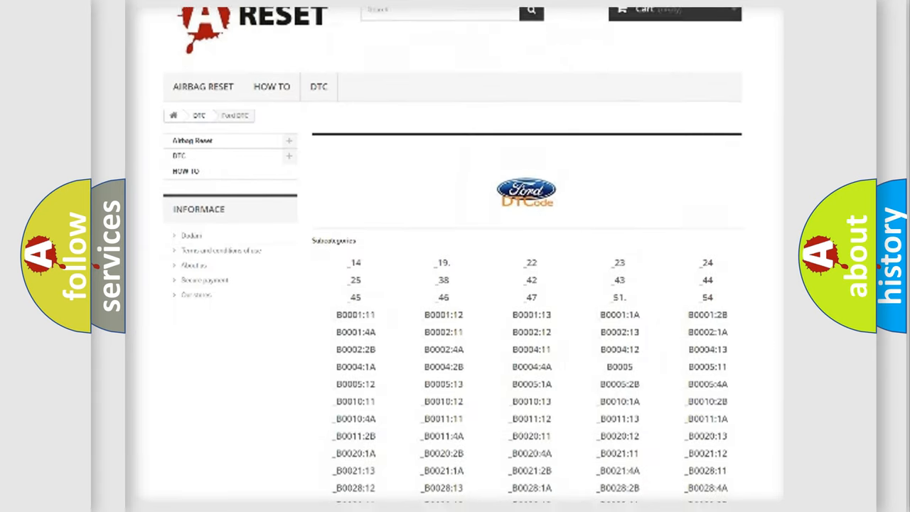
scroll("down", 3)
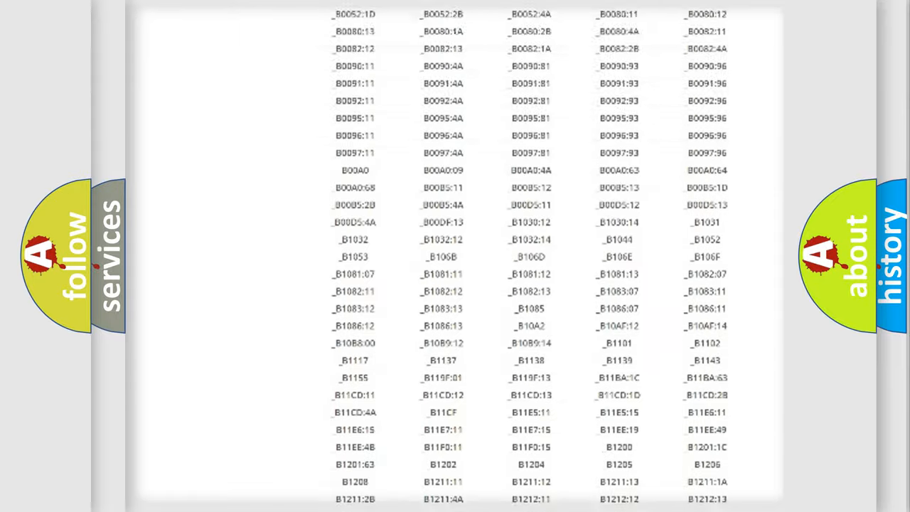
scroll("up", 3)
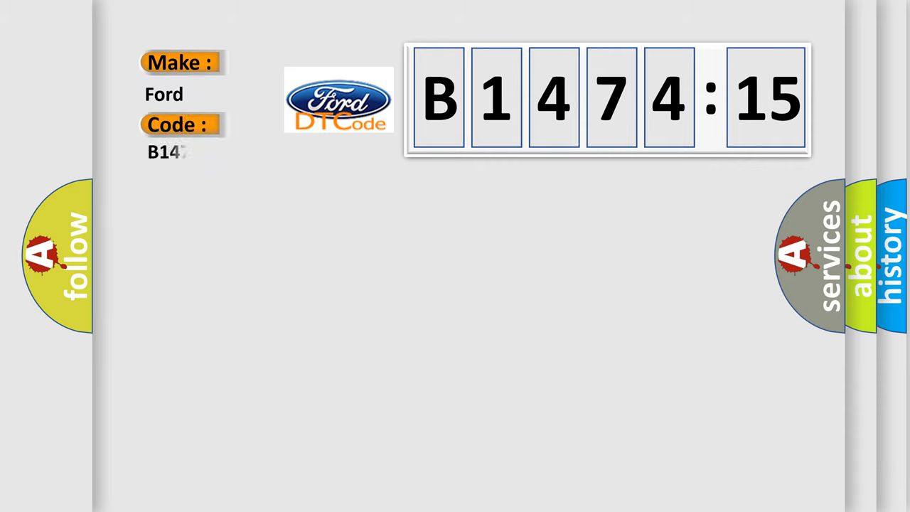
type("7415")
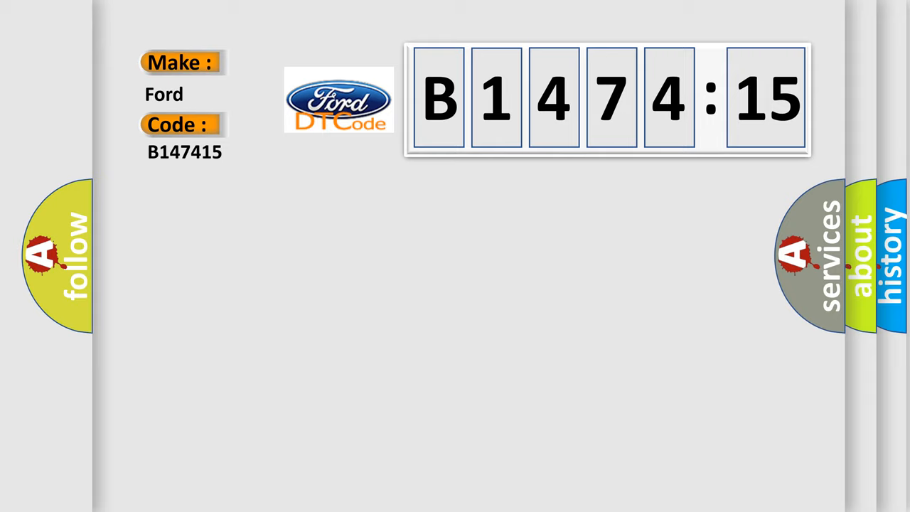